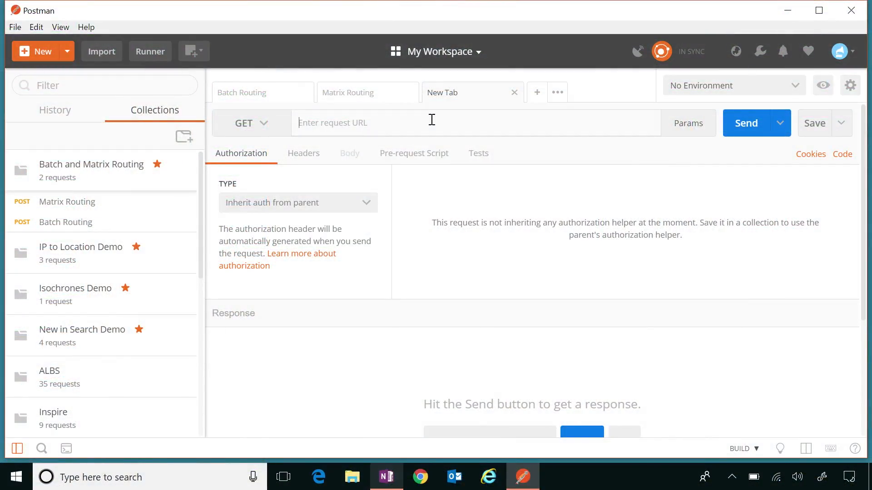
Send a GET to the atlas.microsoft.com batch/51d85ccb-... URL with the subscription key, returning 200 OK
type("https://atlas.microsoft.com/batch/51d85ccb-7d34-4aef-bae0-661f938b9ab5?subscription-key=jfbxlcFnFeZ-skm0icflb7Rmbe5lVaMHK_bSox246LE&api-version=1.0")
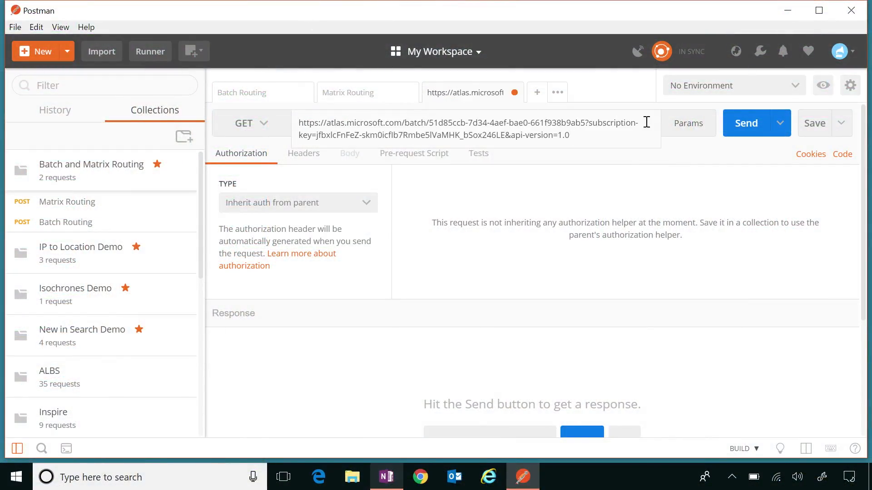
left_click(750, 122)
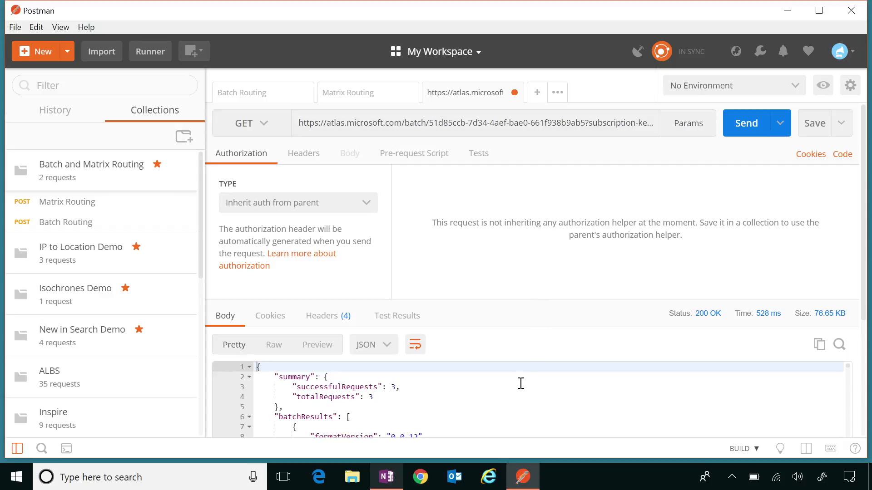
scroll("down", 3)
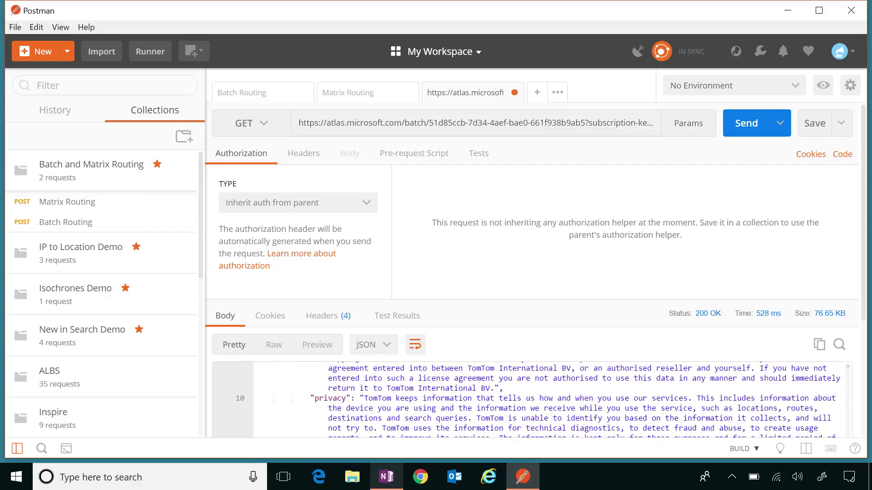
scroll("down", 3)
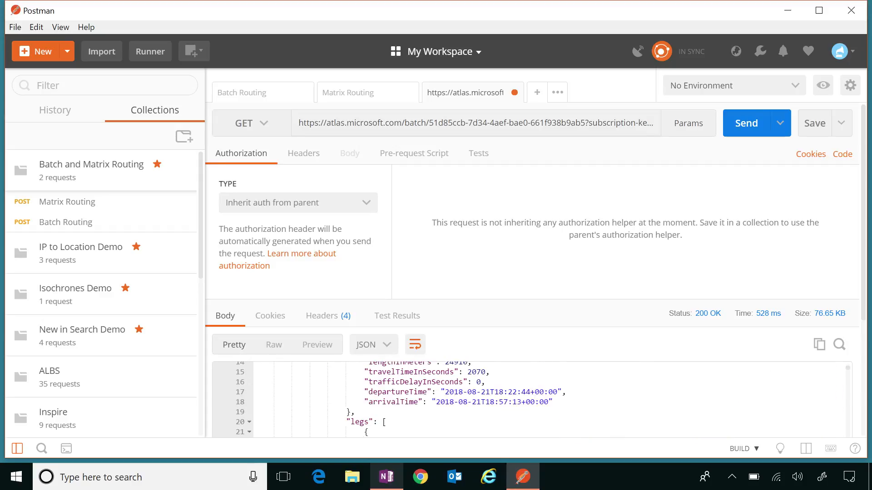
scroll("down", 3)
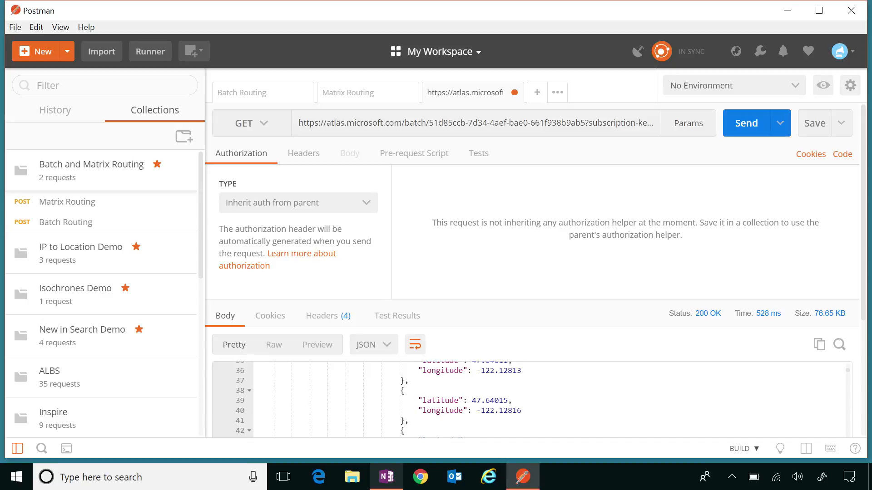
scroll("down", 3)
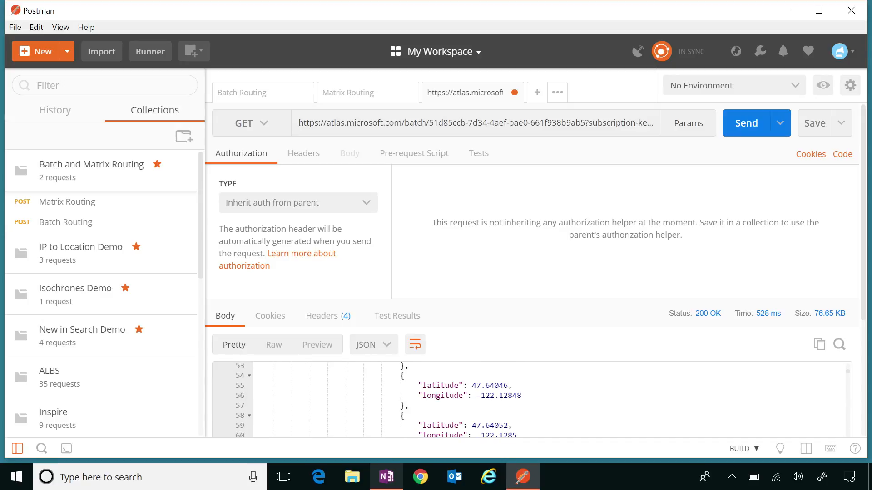